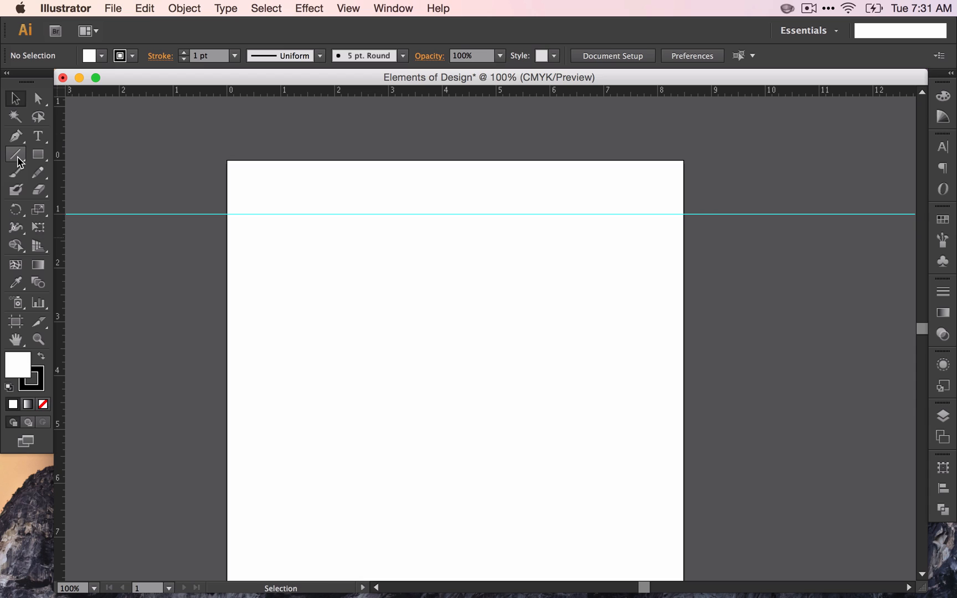
Activate the Line Segment Tool for drawing straight lines.
left_click(15, 154)
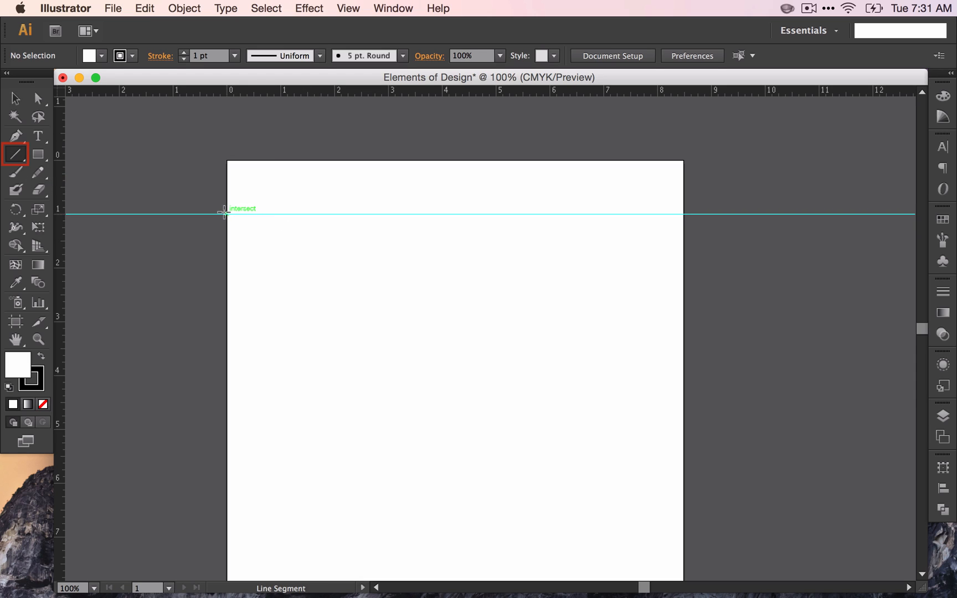
mouse_move(249, 215)
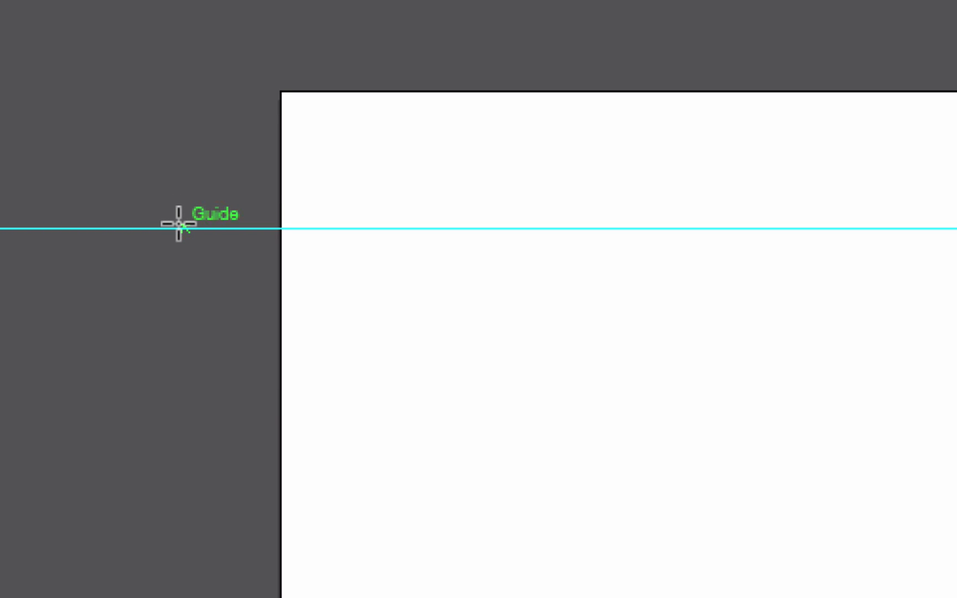
mouse_move(259, 227)
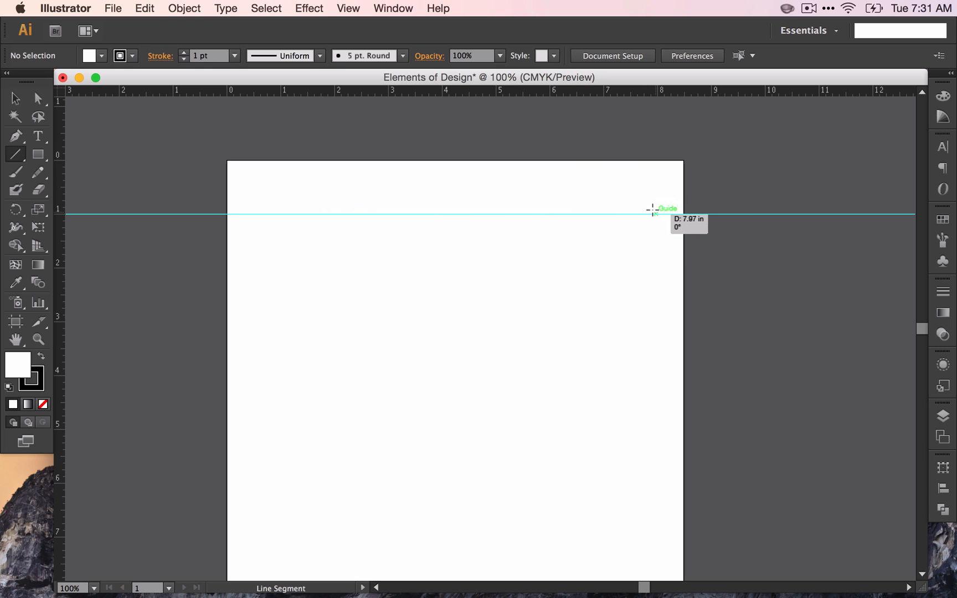
mouse_move(681, 214)
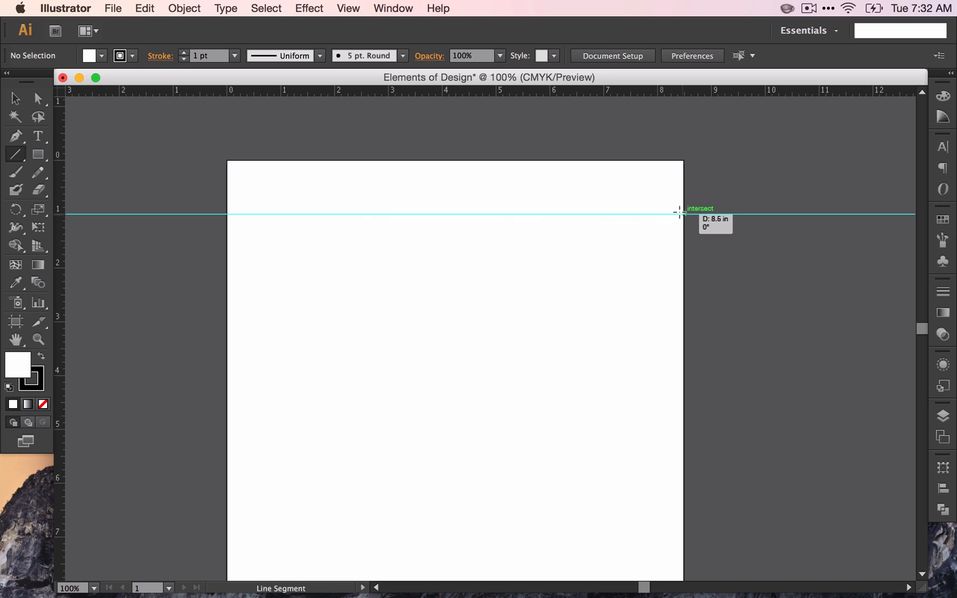
Draw a Shift-constrained horizontal line along the guide, left to right page edge (8.5 in, 0°).
left_click_drag(238, 215, 678, 221)
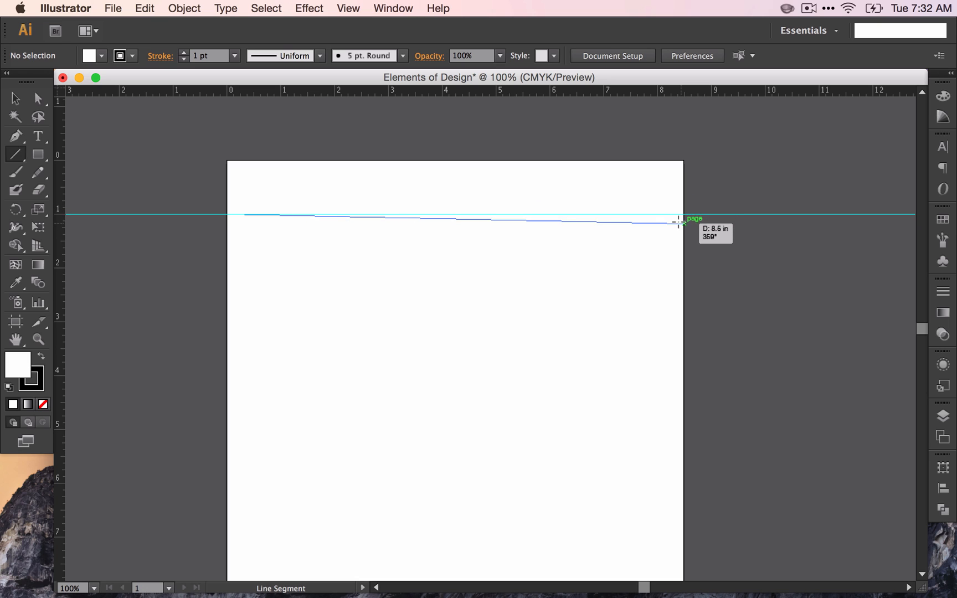
left_click_drag(679, 221, 680, 201)
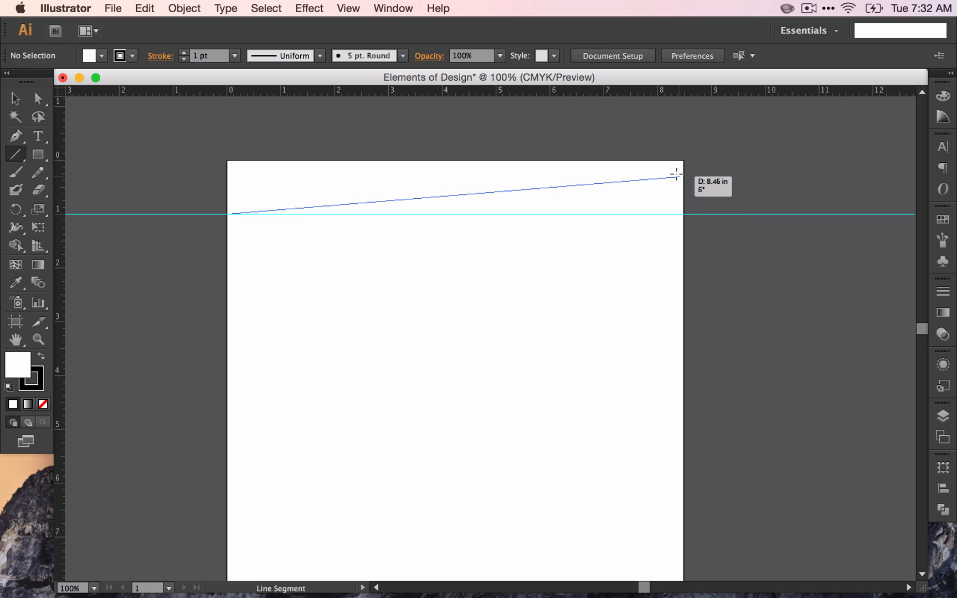
key("shift")
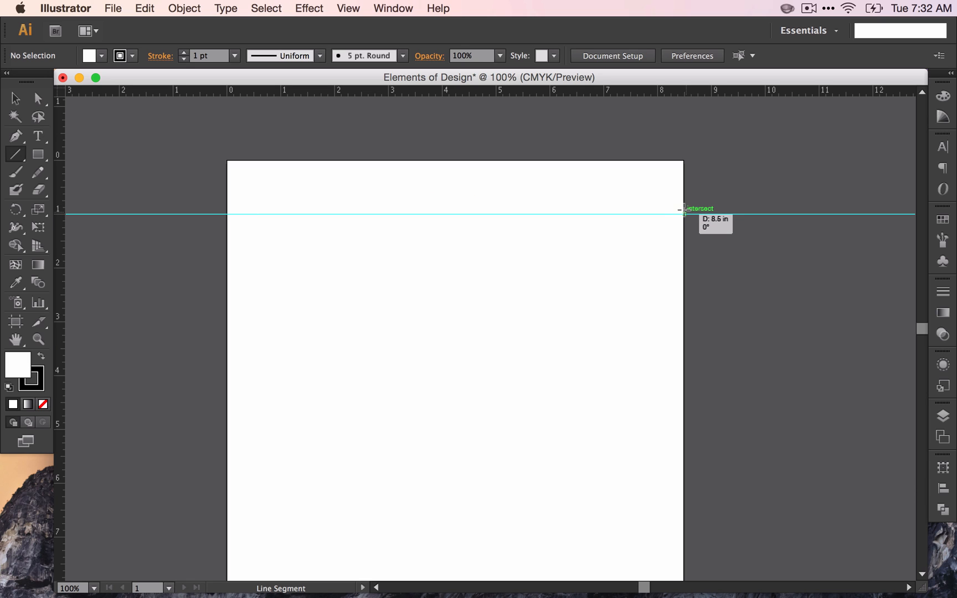
left_click_drag(683, 213, 449, 318)
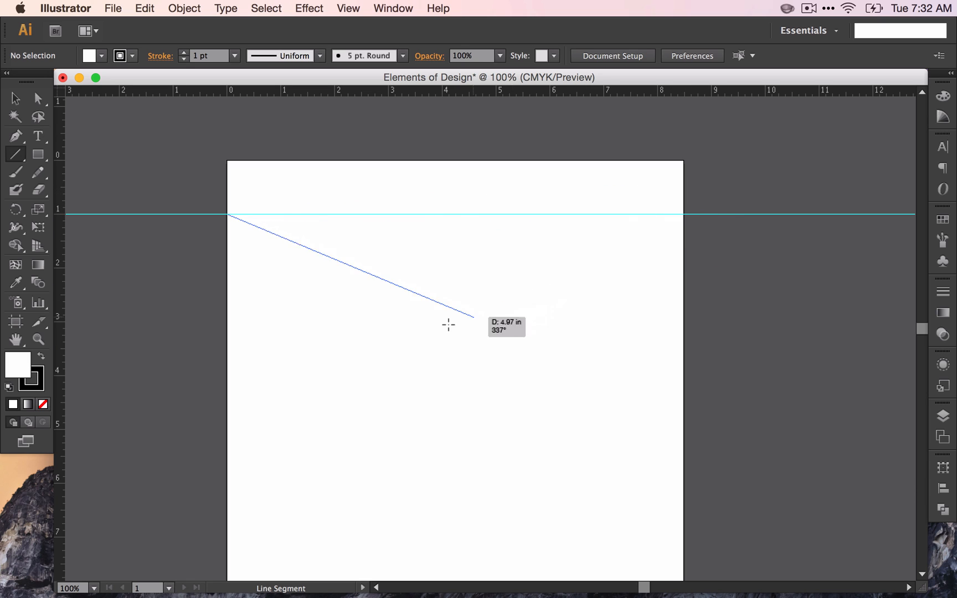
left_click_drag(472, 317, 353, 348)
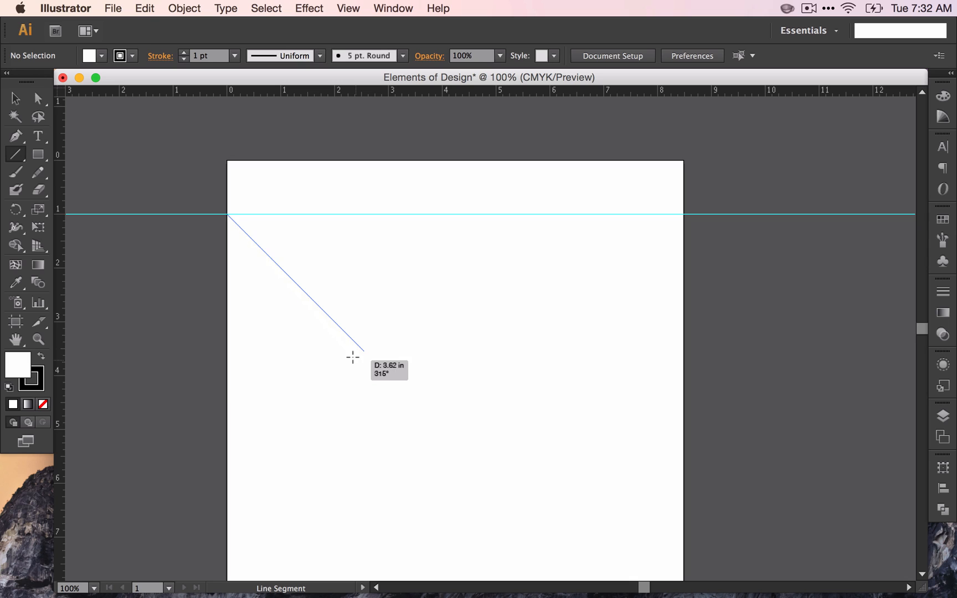
left_click_drag(353, 357, 251, 367)
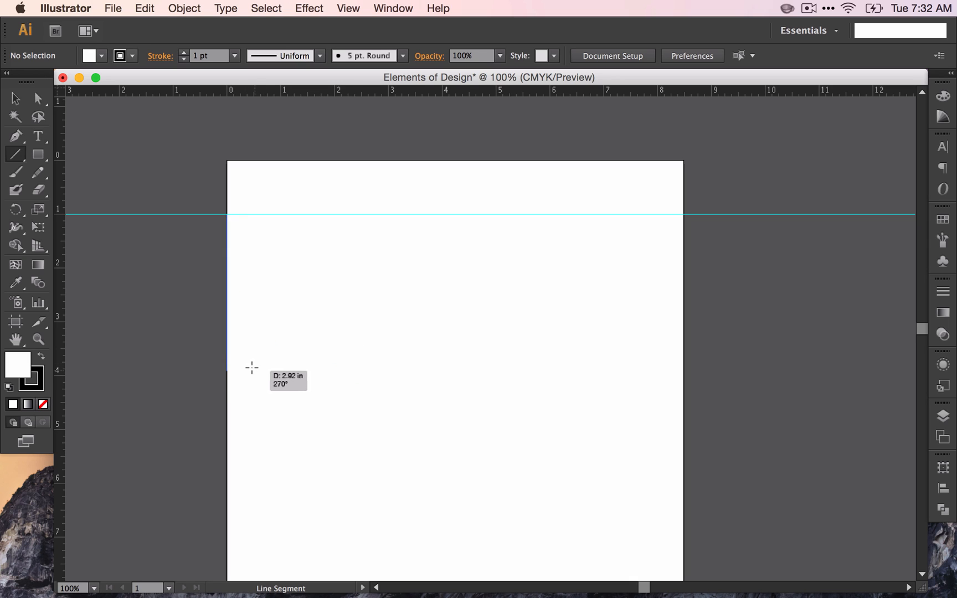
left_click_drag(251, 367, 257, 346)
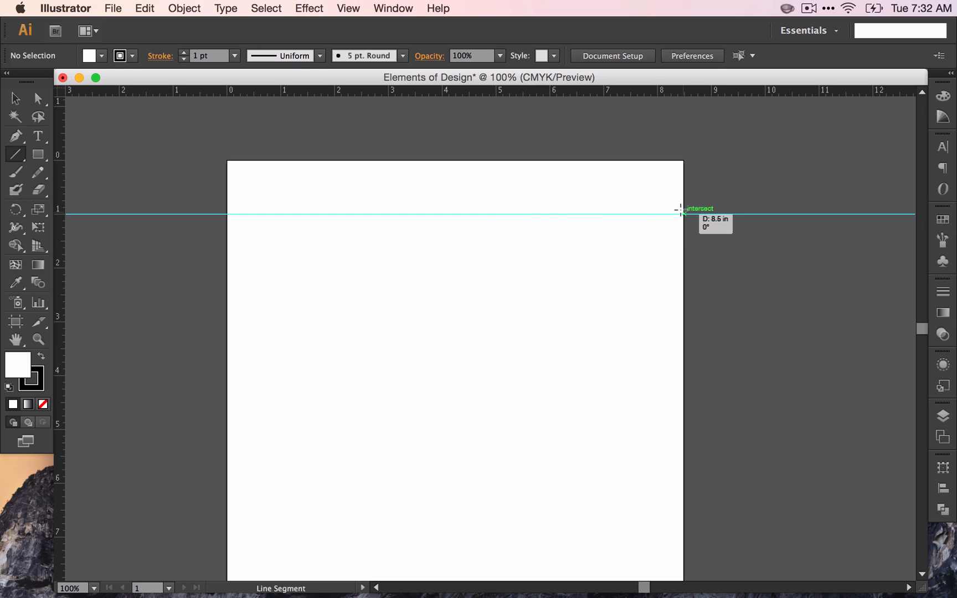
left_click_drag(228, 213, 681, 214)
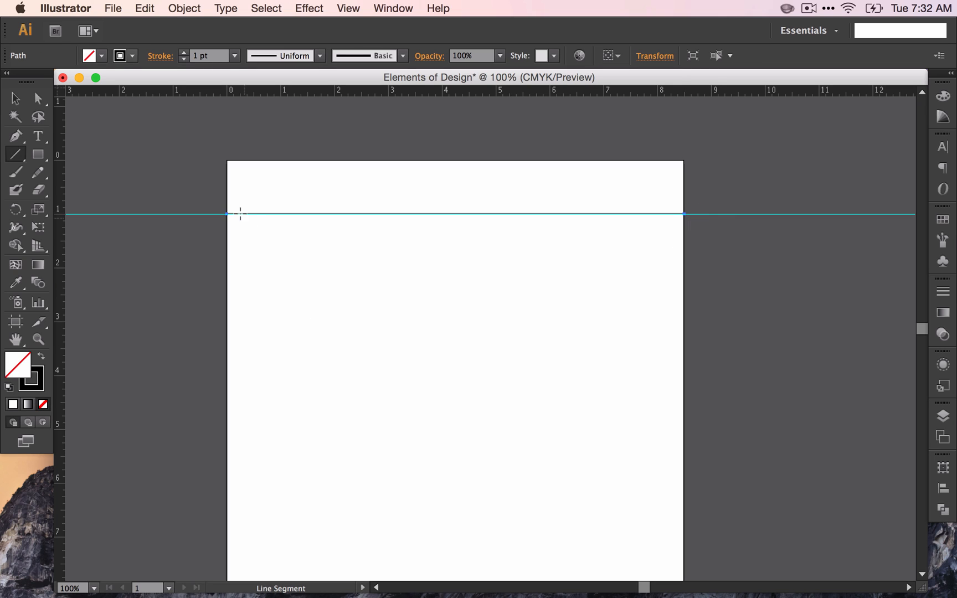
mouse_move(289, 259)
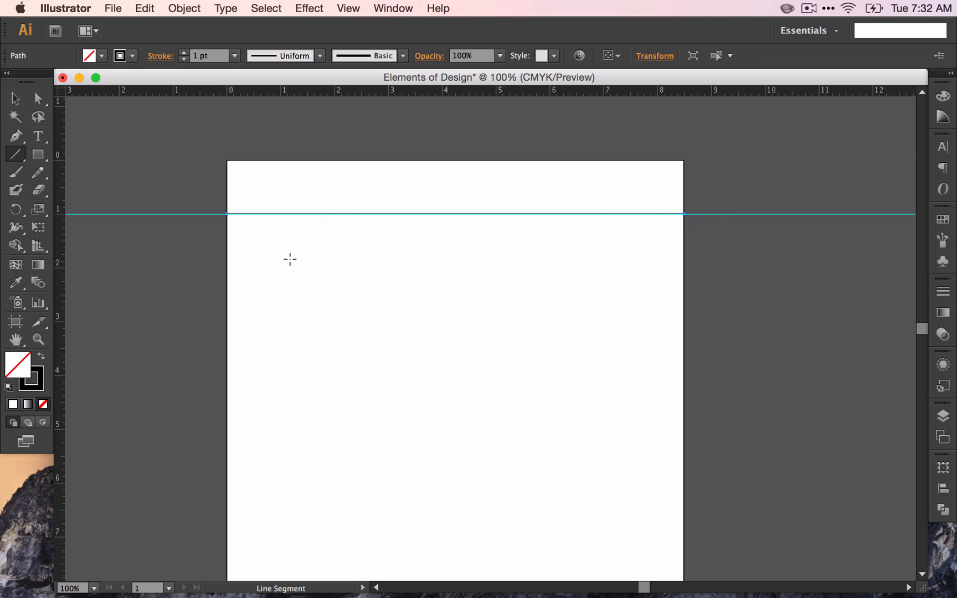
mouse_move(70, 162)
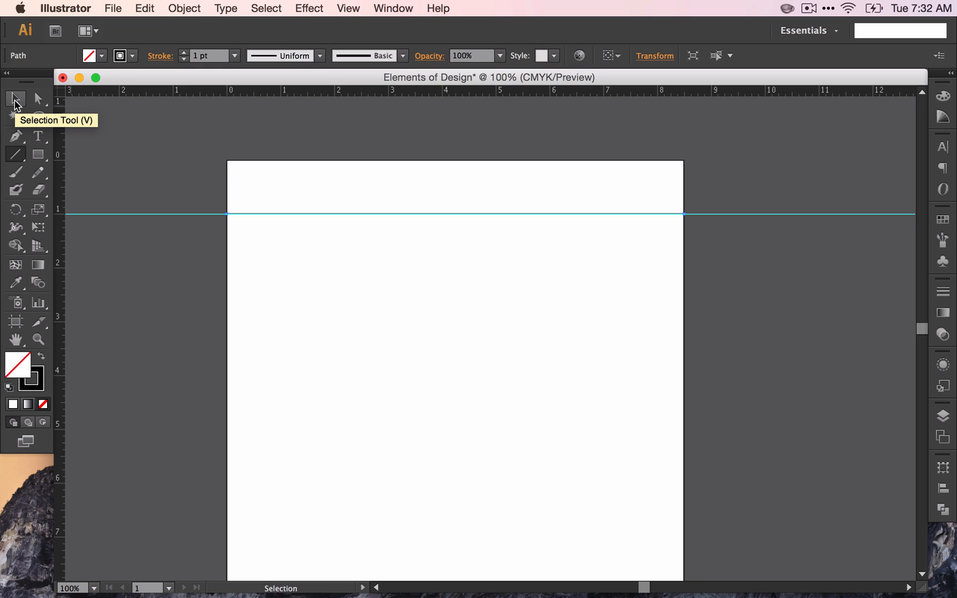
Select the horizontal line as a whole object with the Selection Tool.
left_click(455, 214)
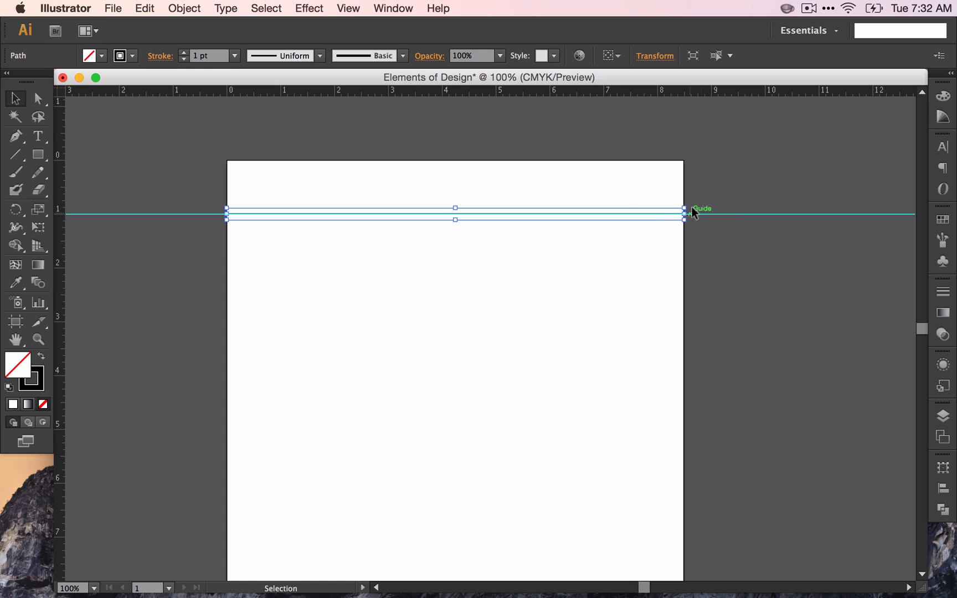
mouse_move(276, 205)
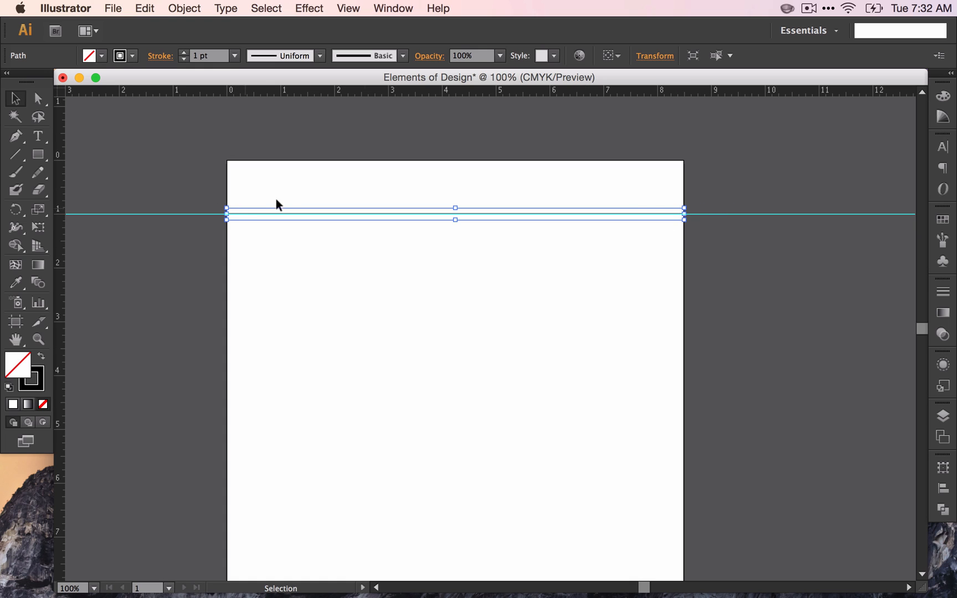
mouse_move(271, 238)
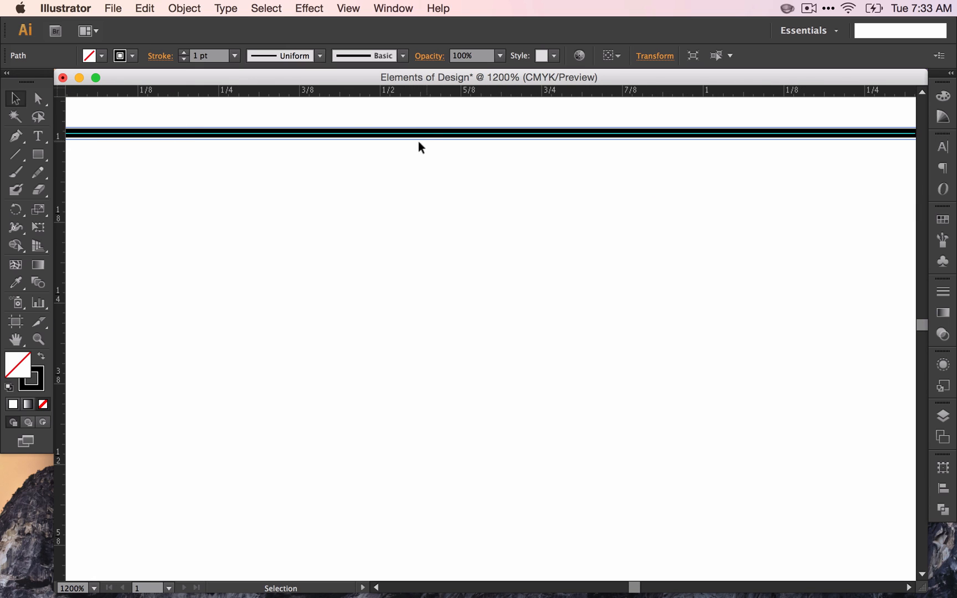
mouse_move(185, 139)
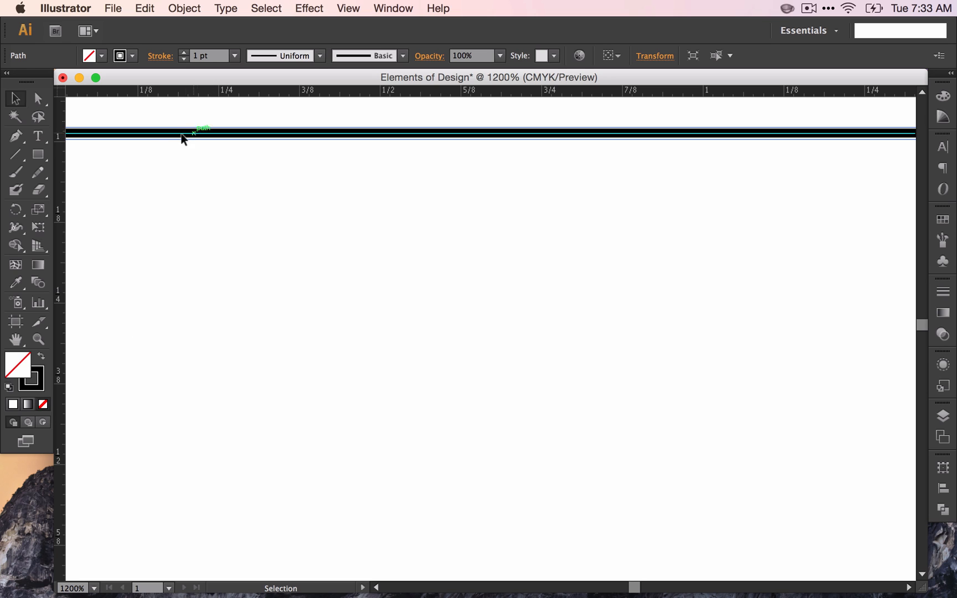
mouse_move(178, 178)
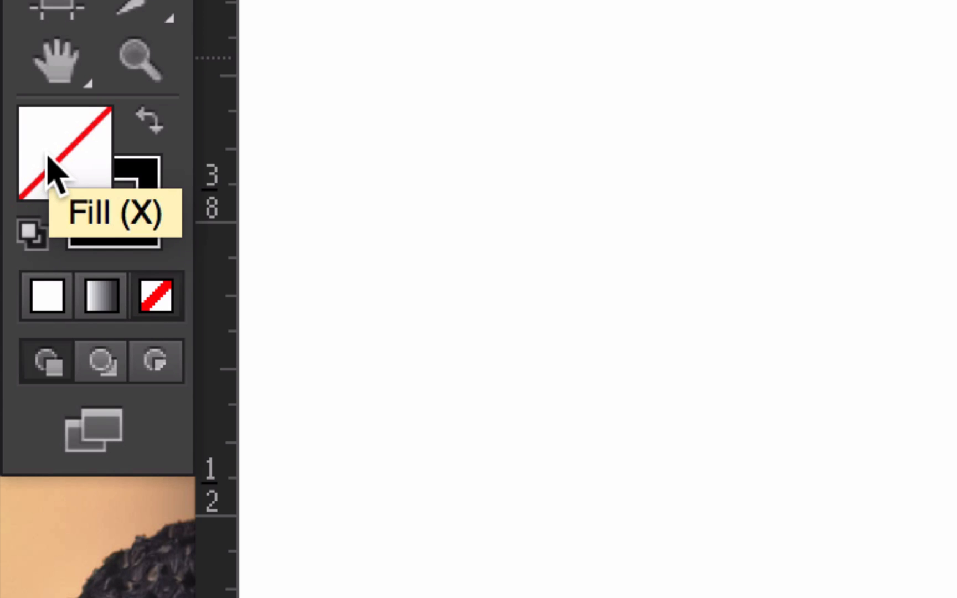
mouse_move(58, 162)
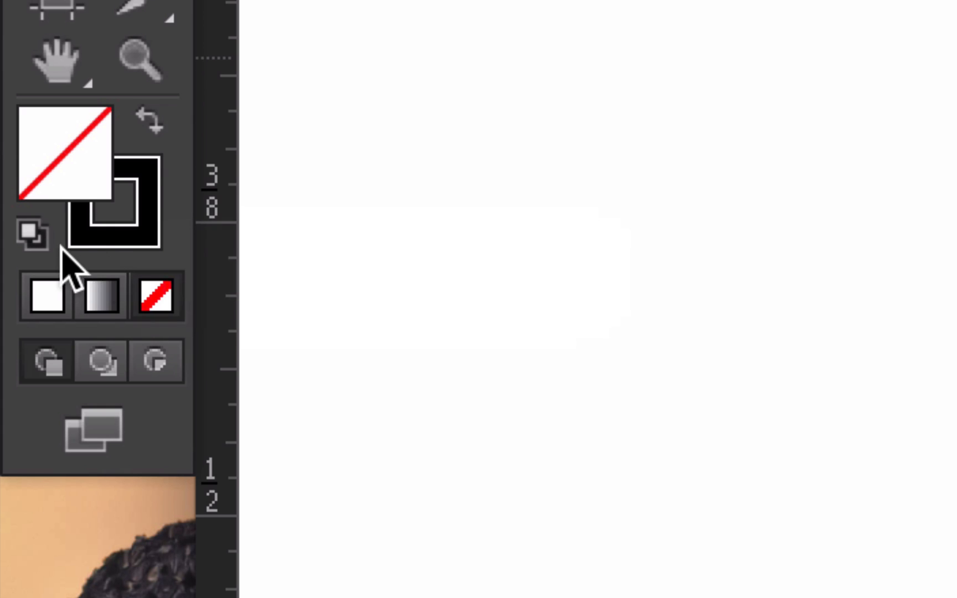
Bring the Stroke box in front of Fill to edit the line's stroke colour.
left_click(32, 234)
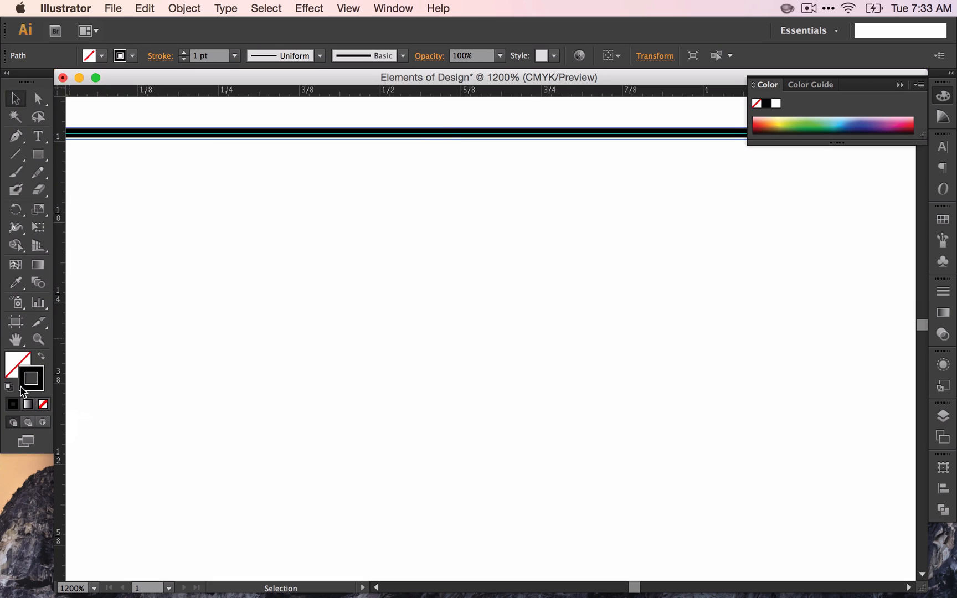
double_click(32, 377)
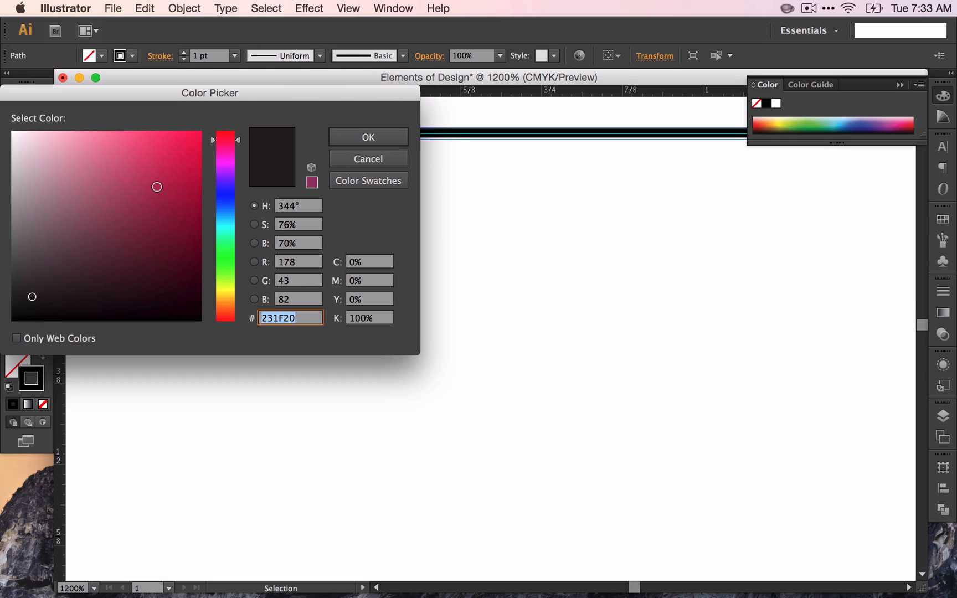
left_click(367, 137)
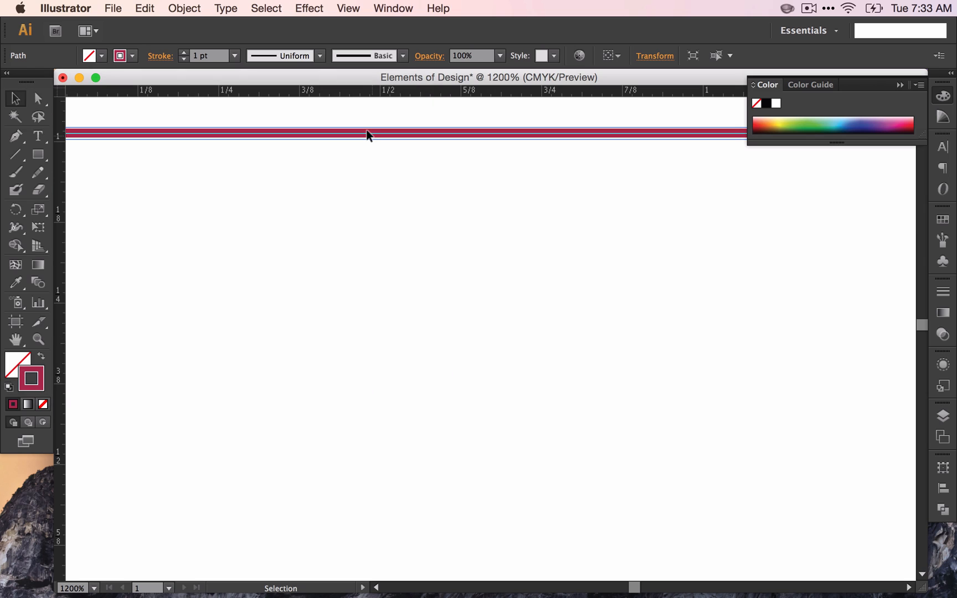
mouse_move(18, 399)
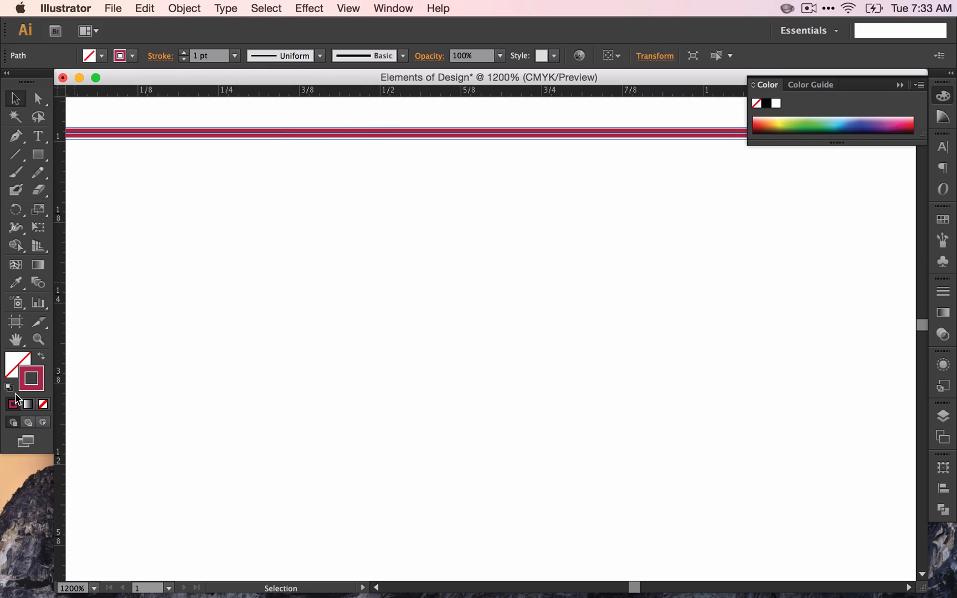
double_click(30, 377)
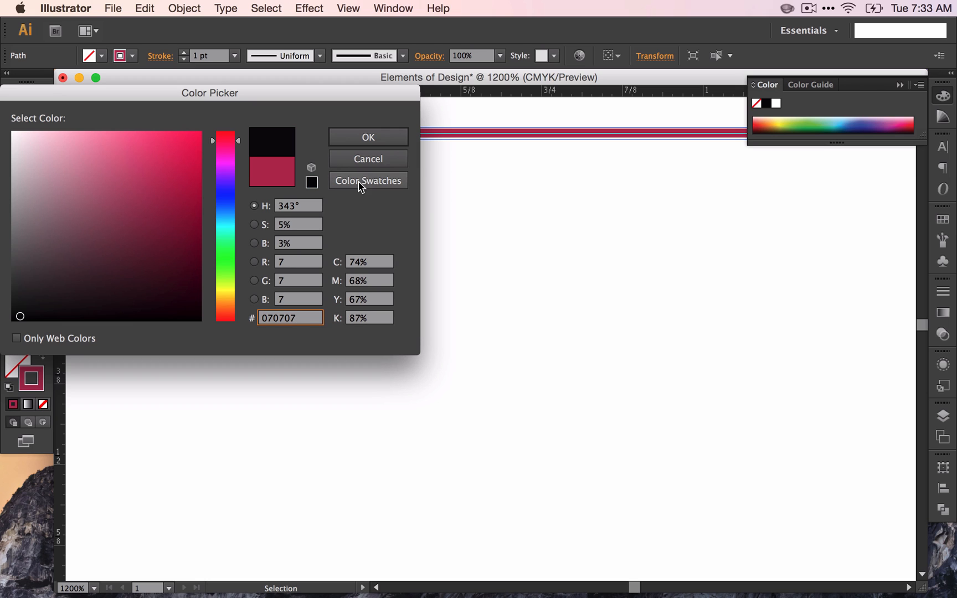
left_click(367, 137)
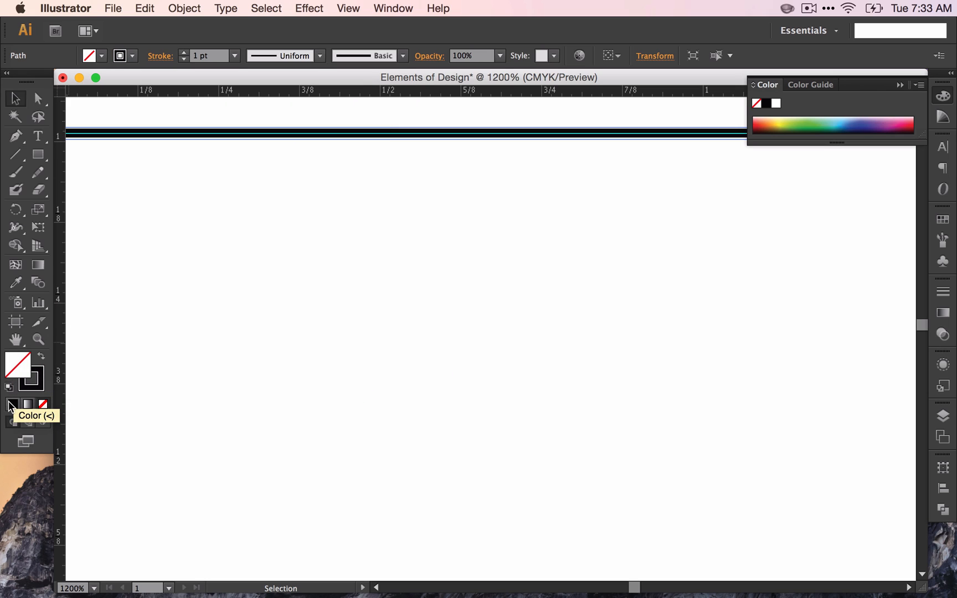
double_click(18, 362)
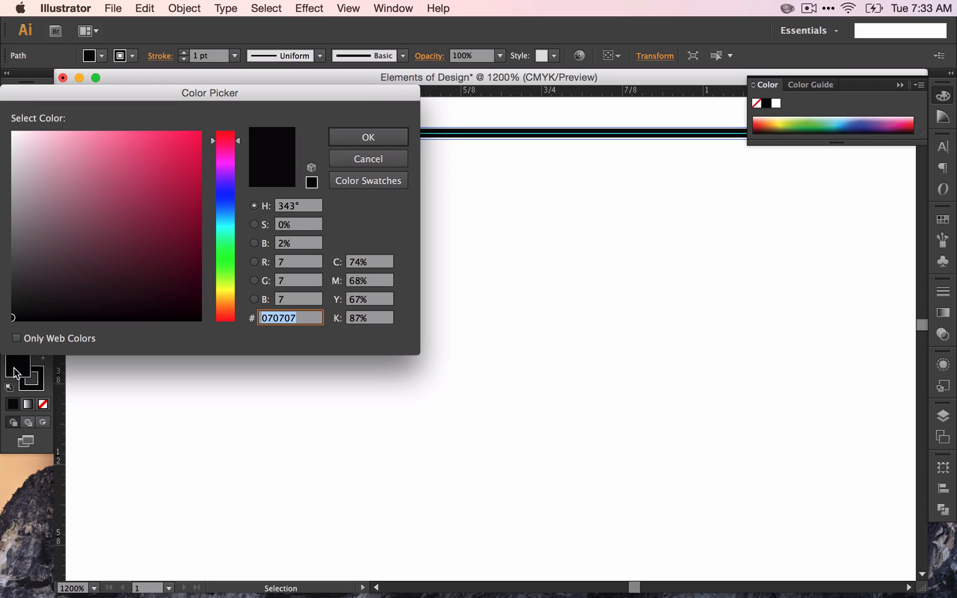
left_click(366, 137)
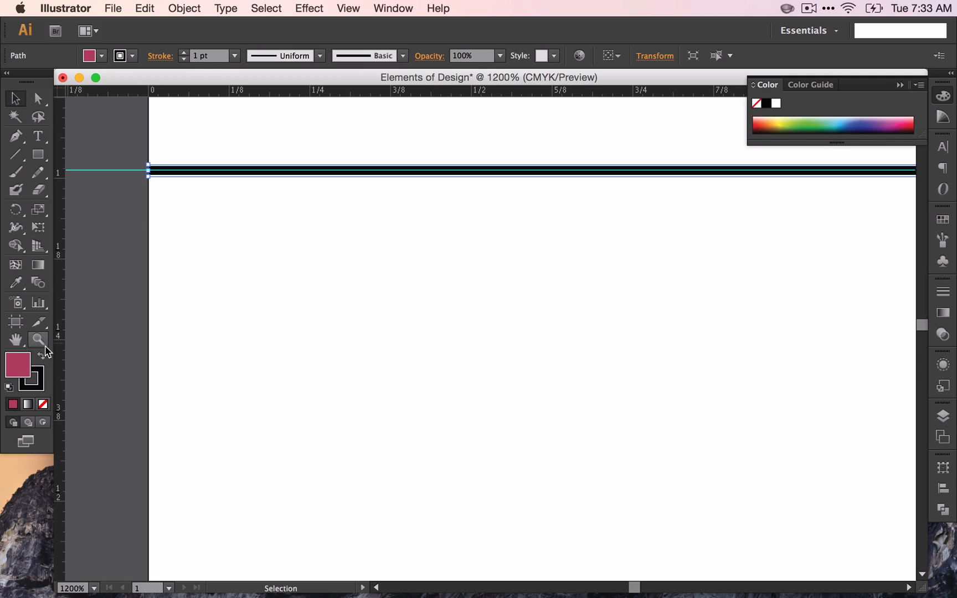
mouse_move(32, 378)
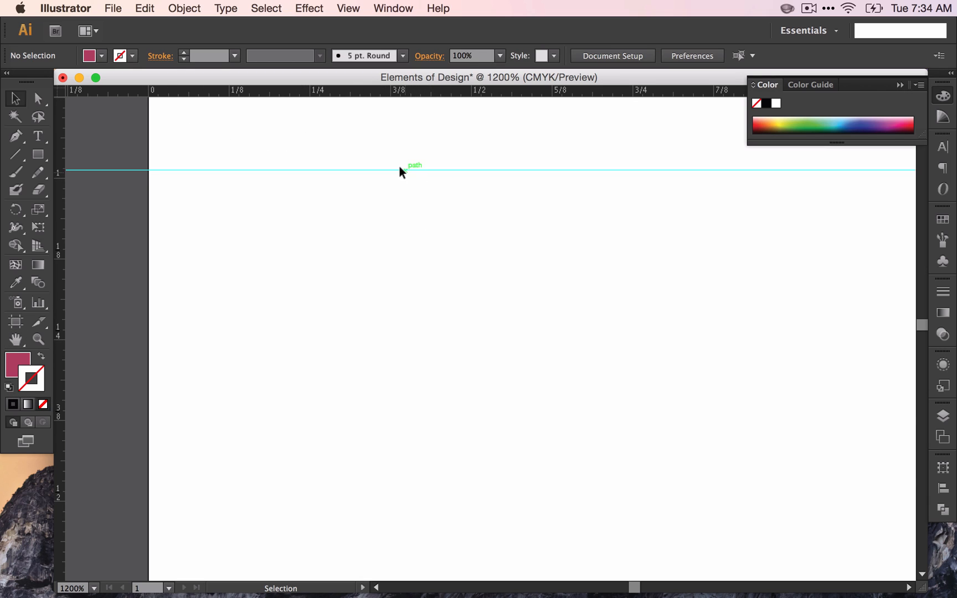
left_click(402, 170)
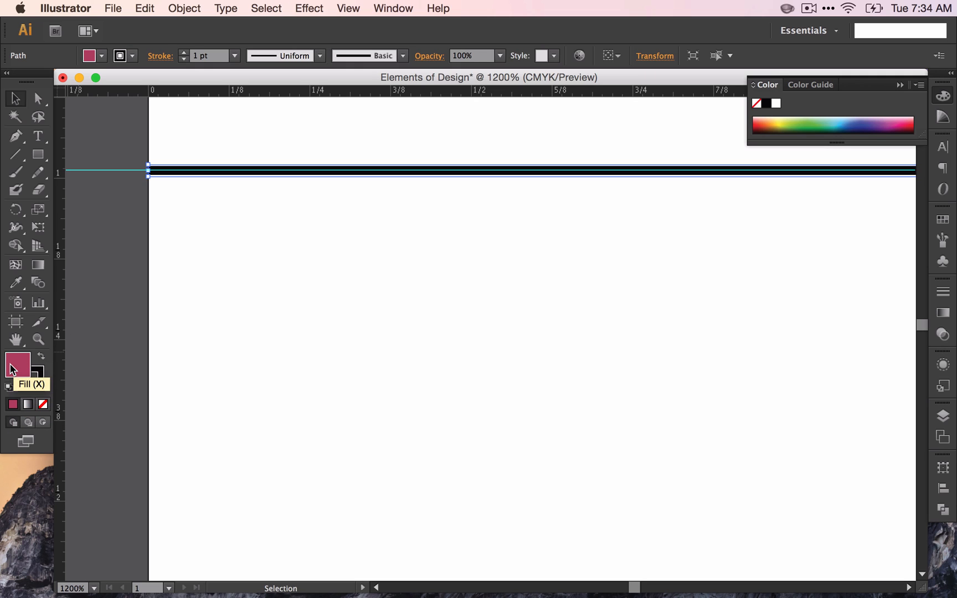
left_click(42, 404)
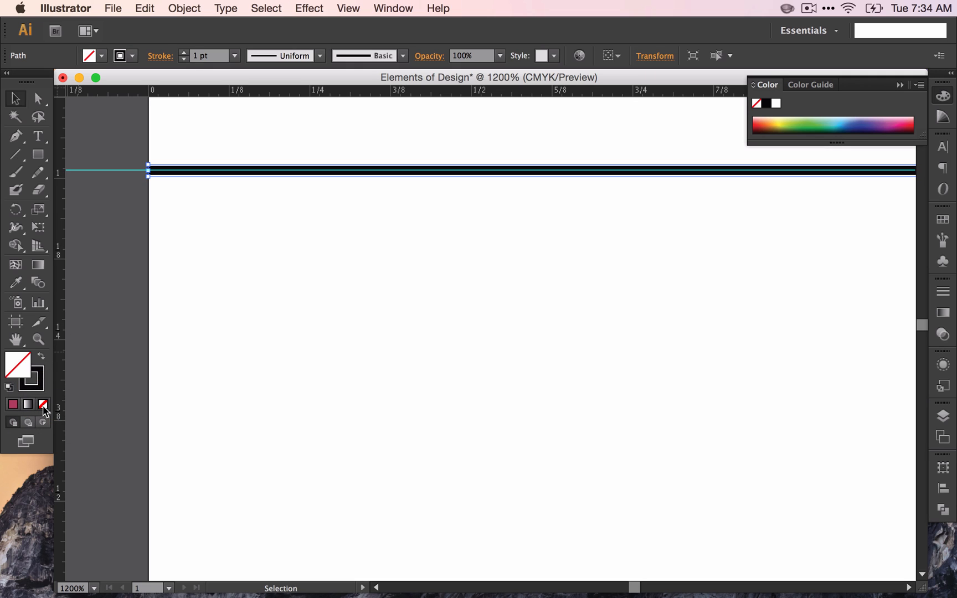